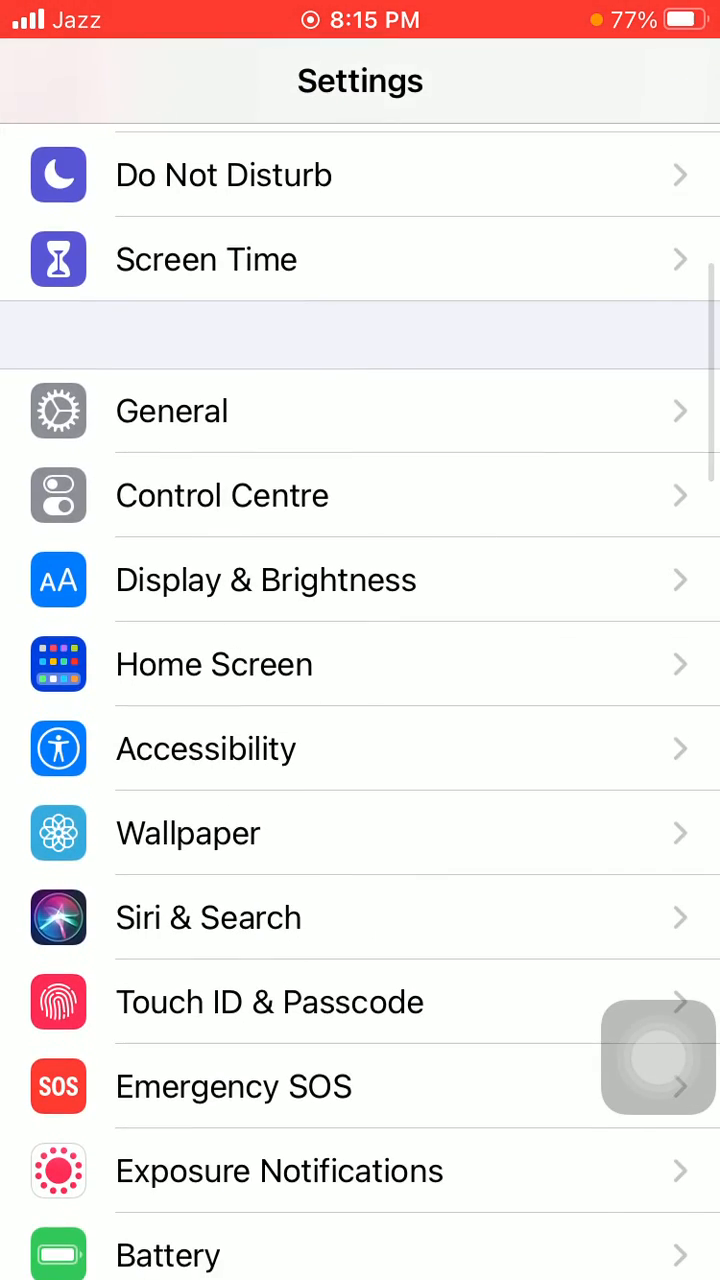
Step: Open General > Reset to view the reset options, then return to the home screen
click(171, 410)
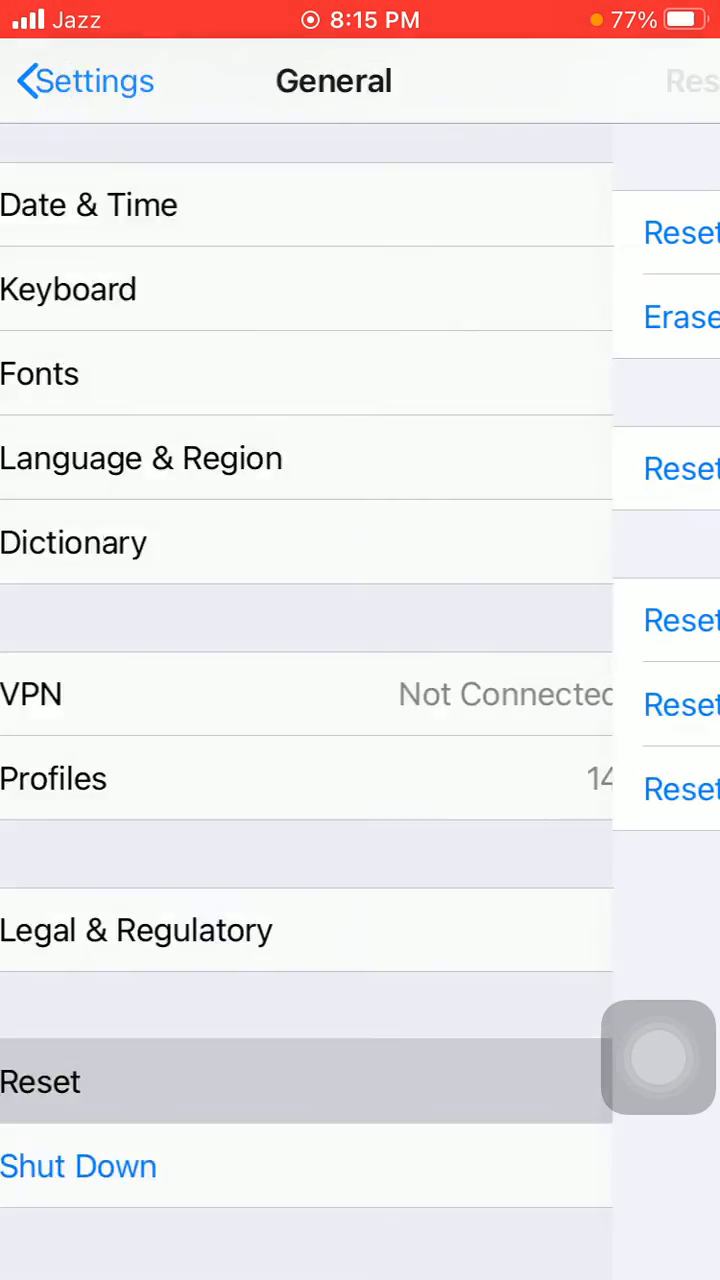
click(41, 1081)
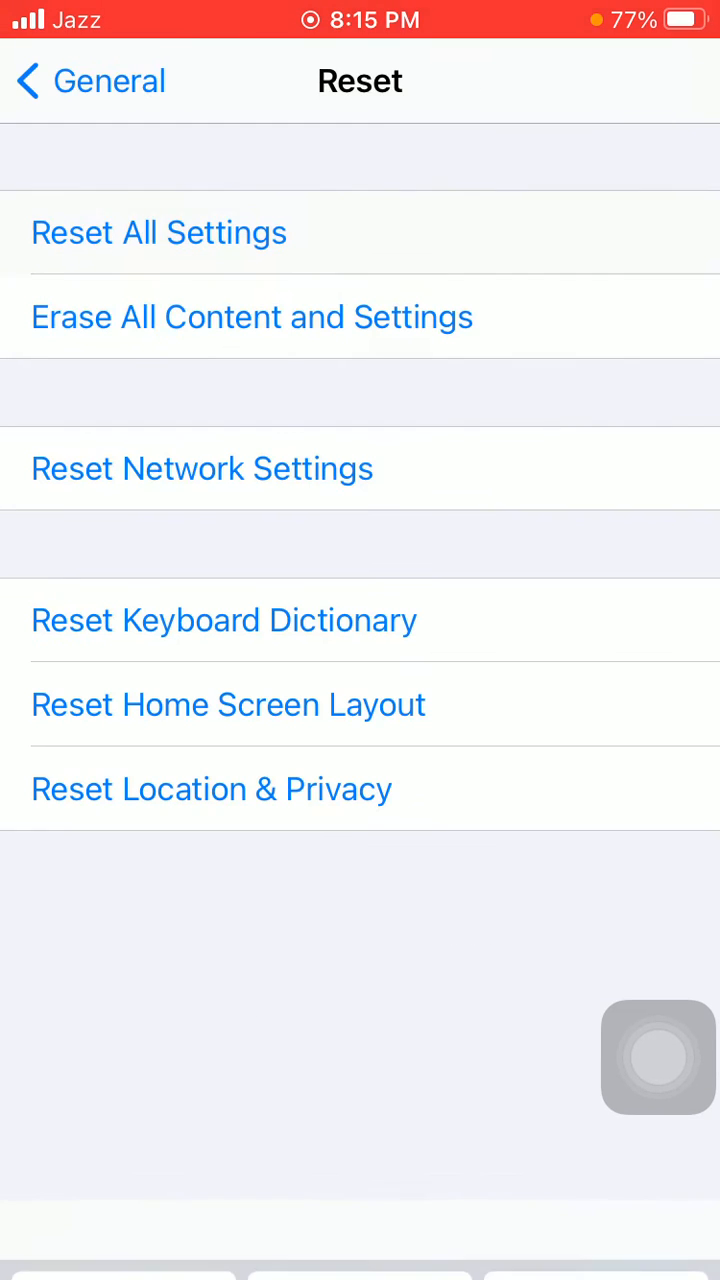
click(159, 232)
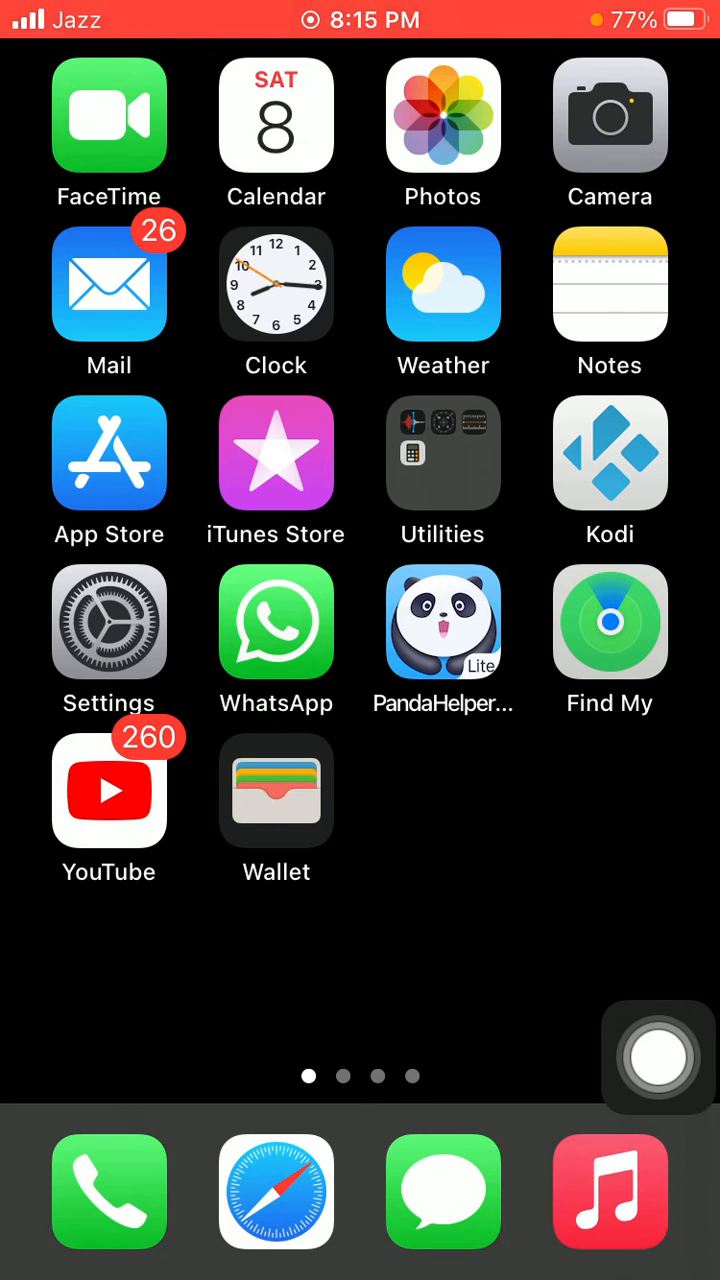
click(109, 622)
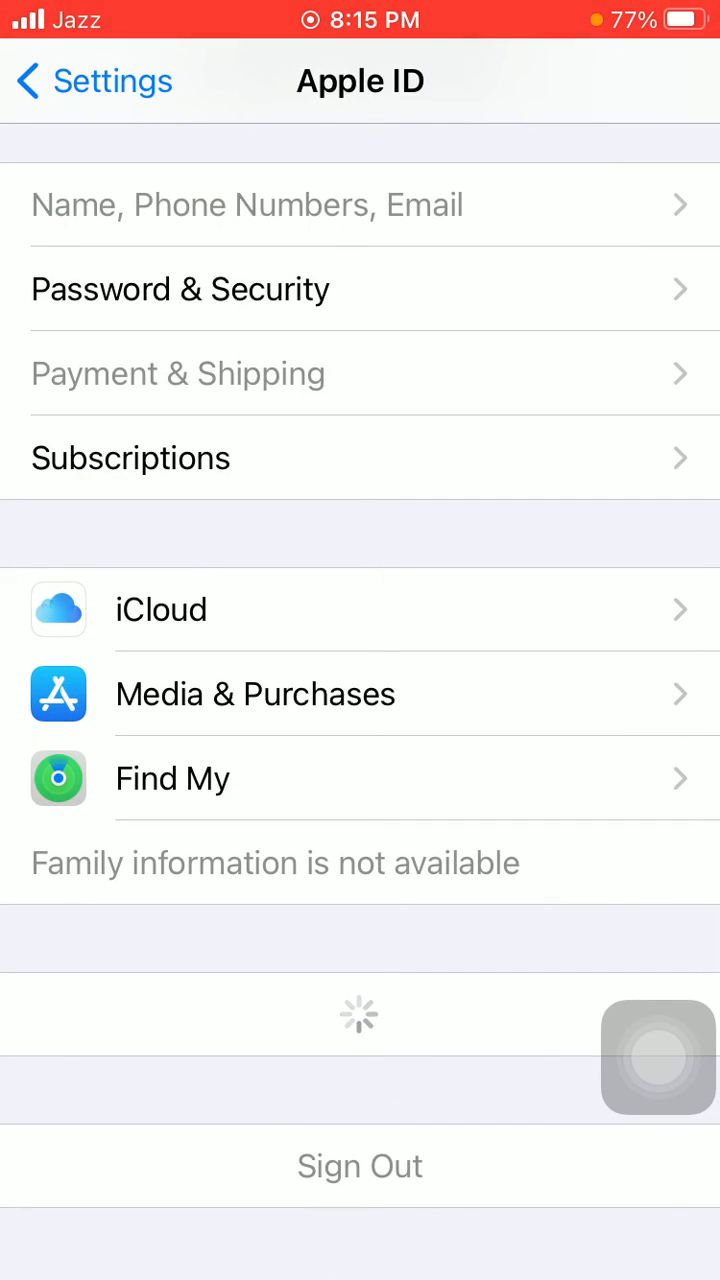
drag(360, 1260, 360, 700)
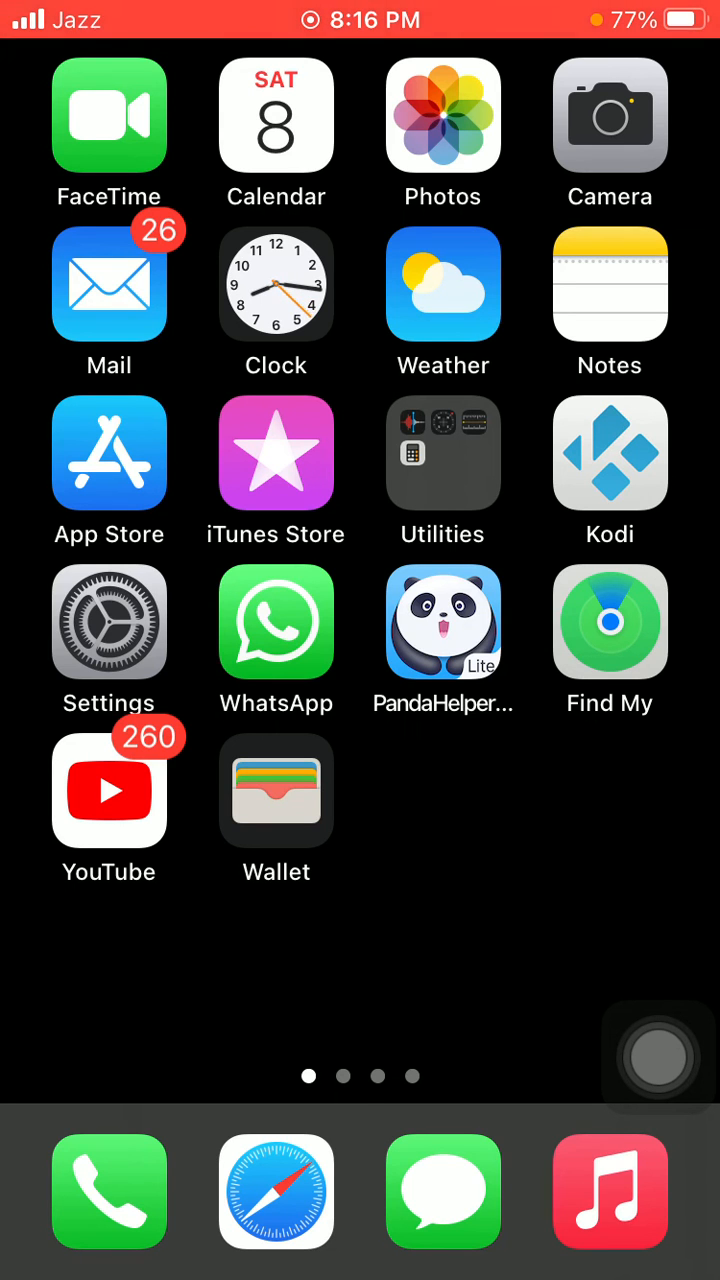
click(109, 640)
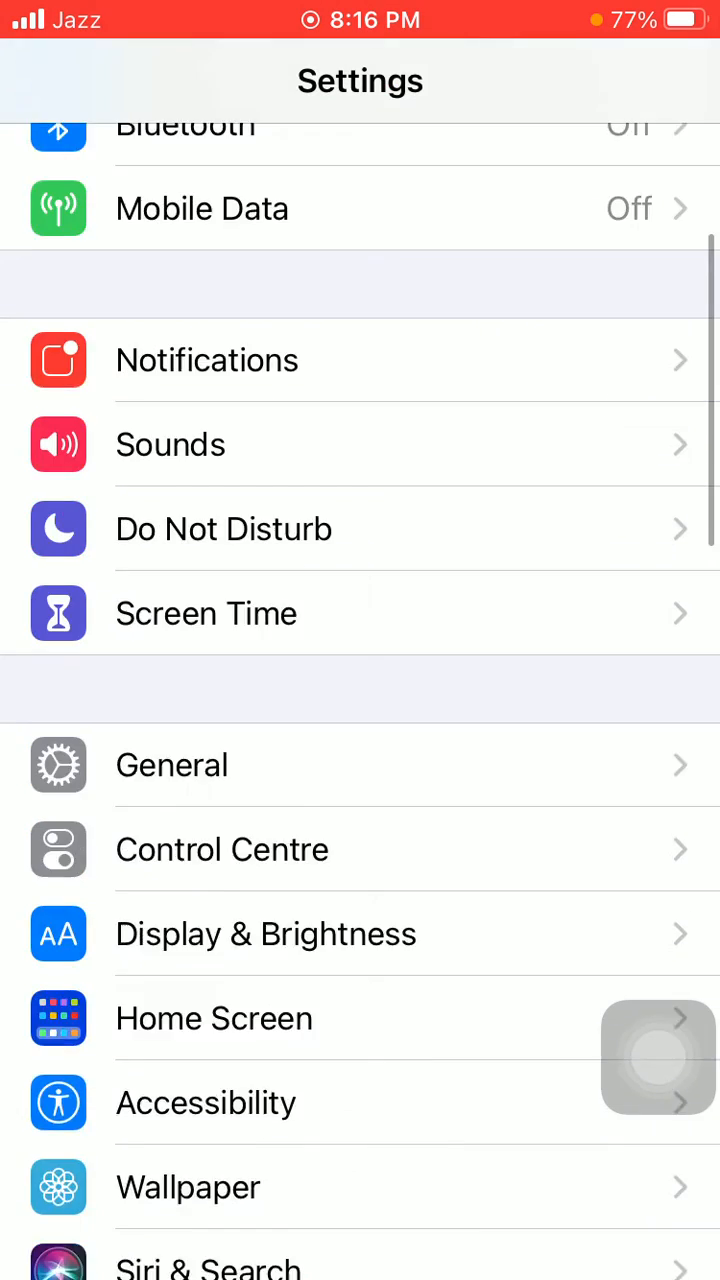
scroll(down, 3)
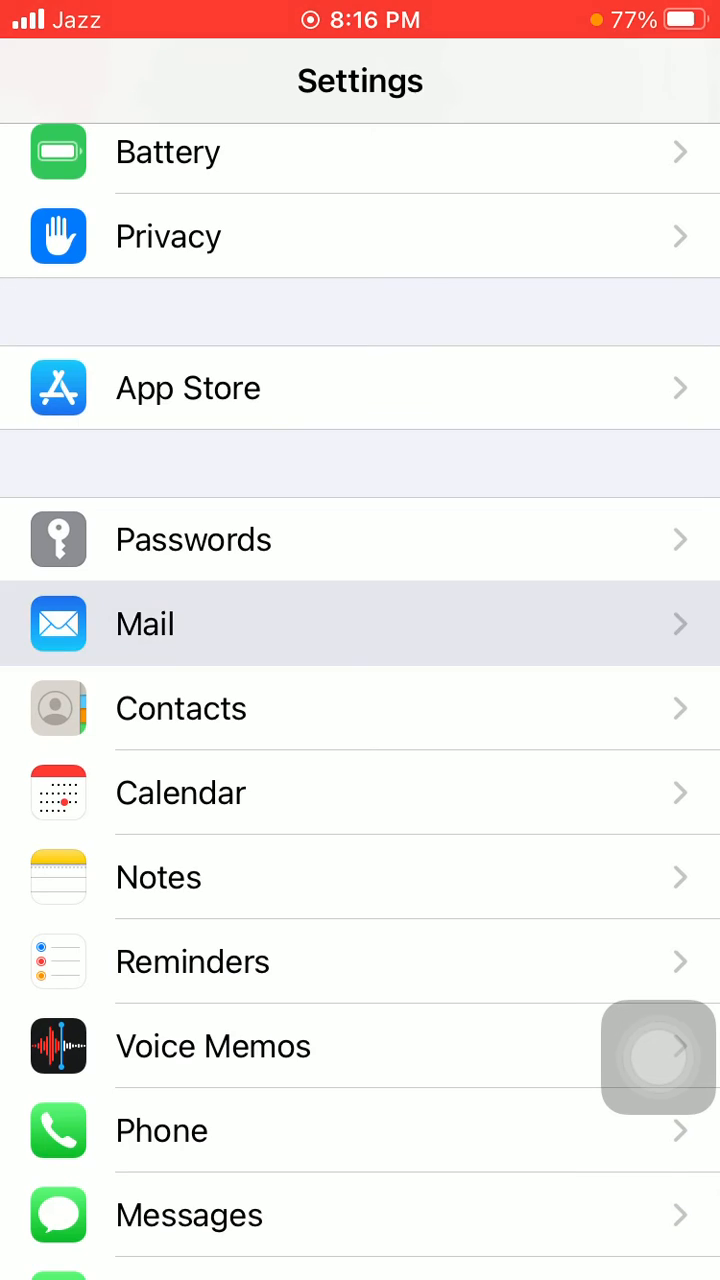
click(145, 623)
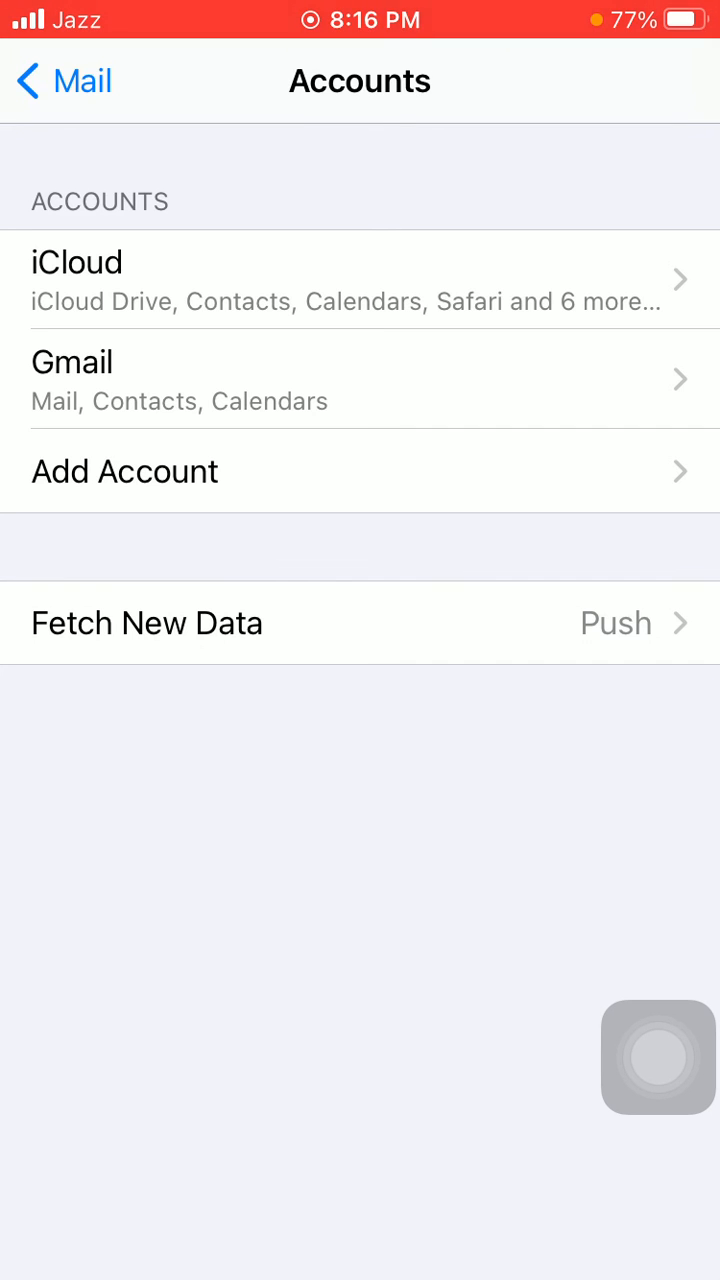
click(658, 1056)
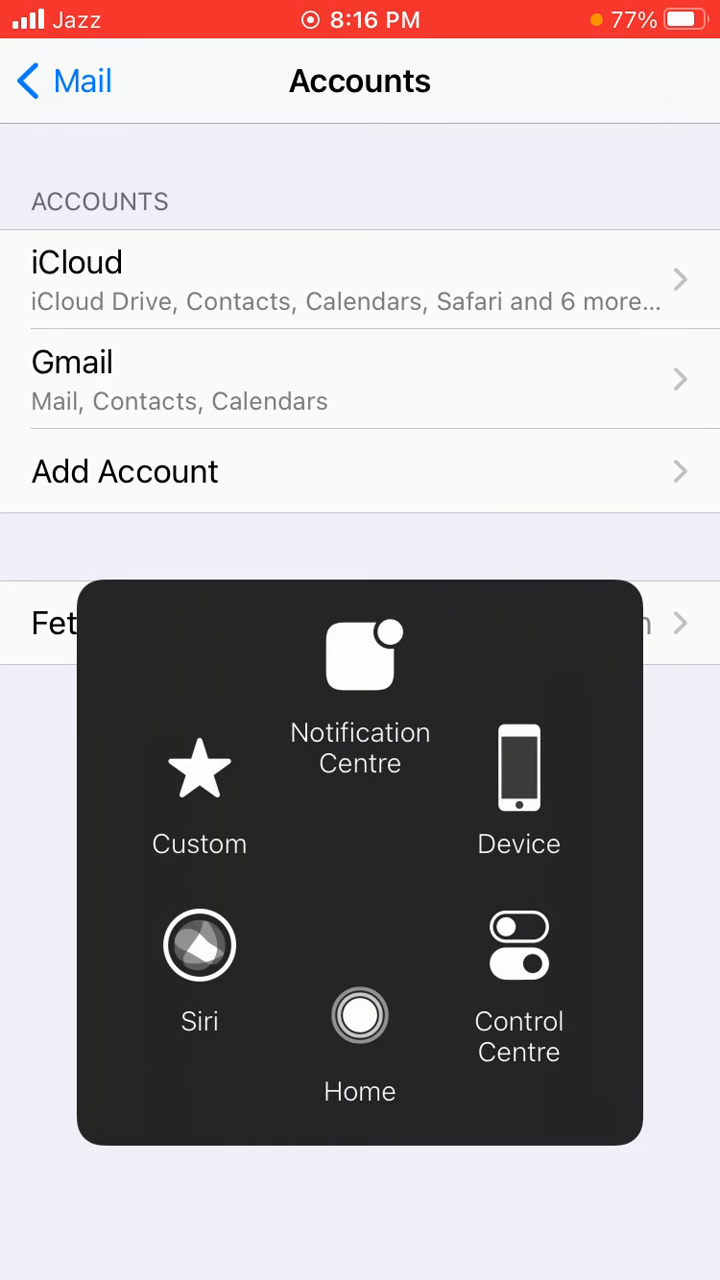
click(359, 1016)
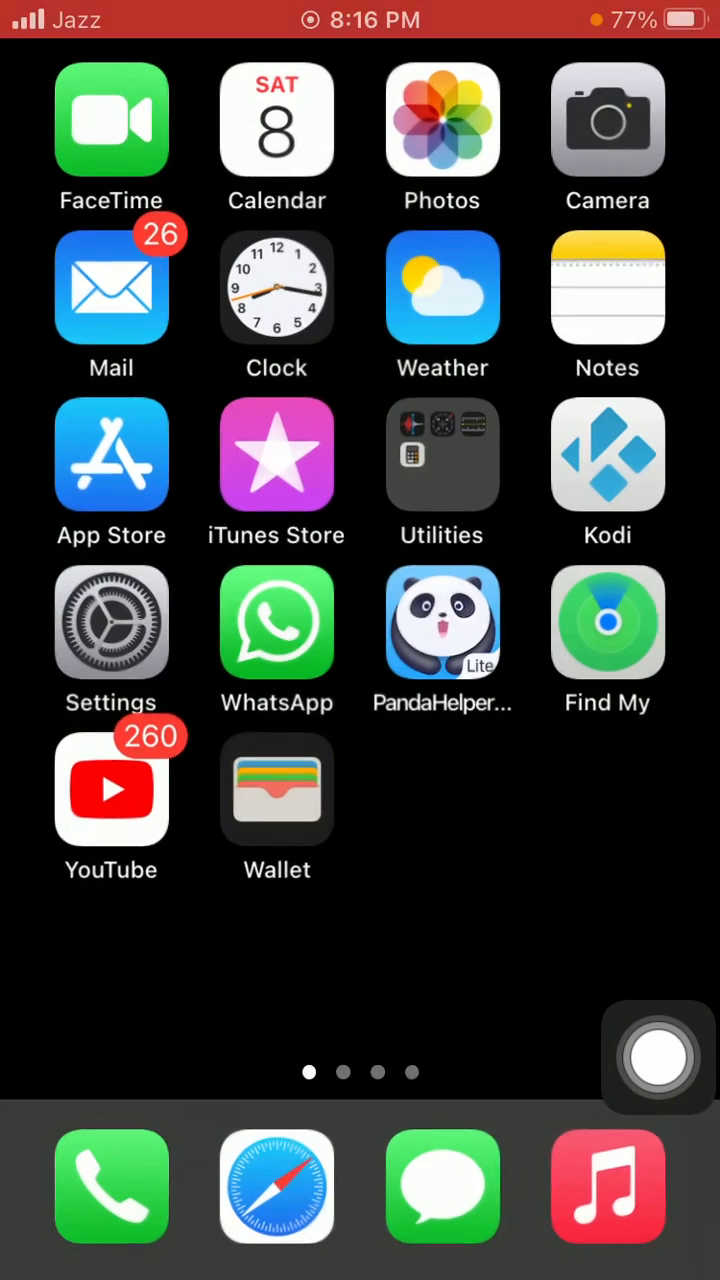